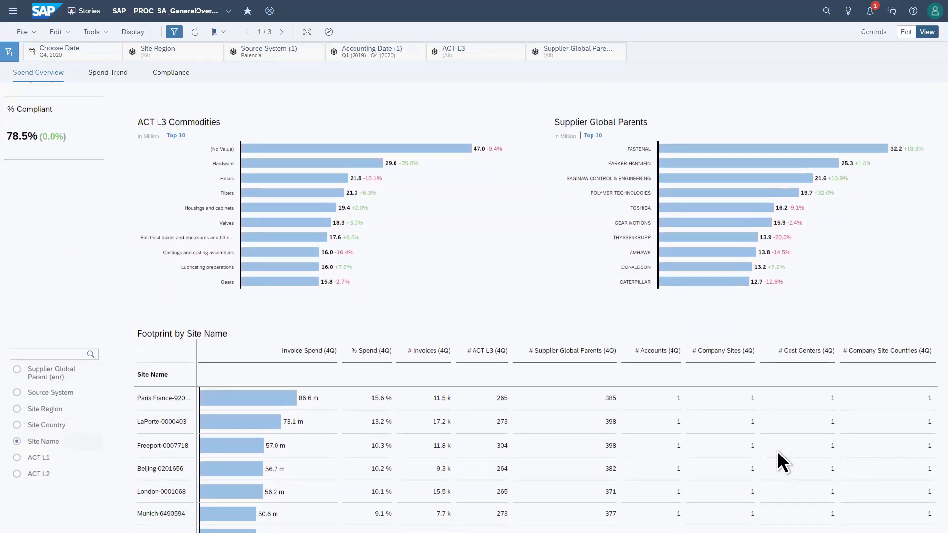
# Filter the Spend Overview page to the EMEA region via the Purchasing Regions chart
pyautogui.scroll(-3)
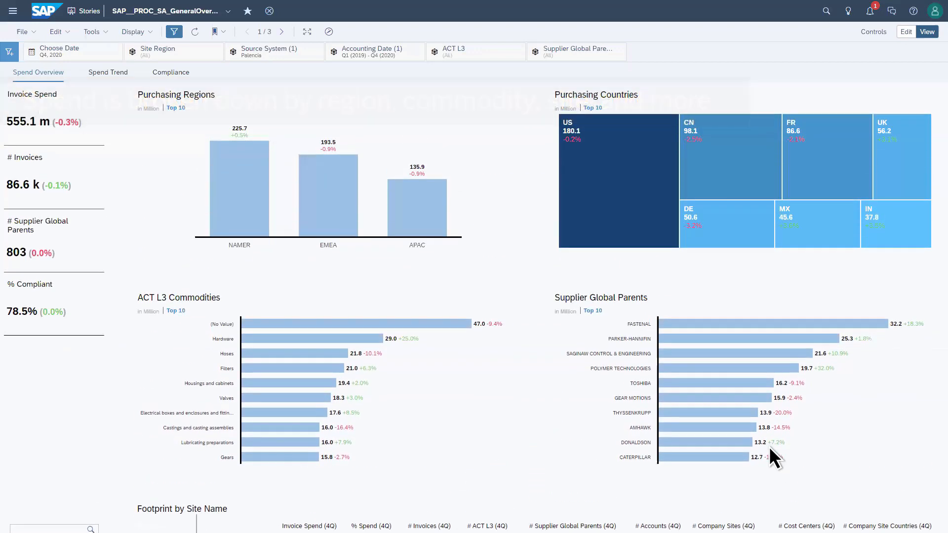
pyautogui.click(328, 193)
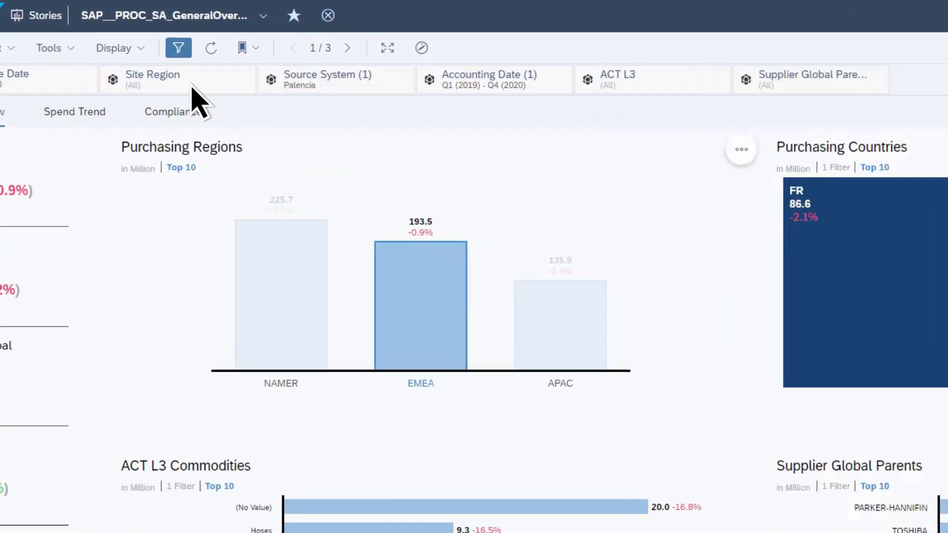
pyautogui.click(152, 79)
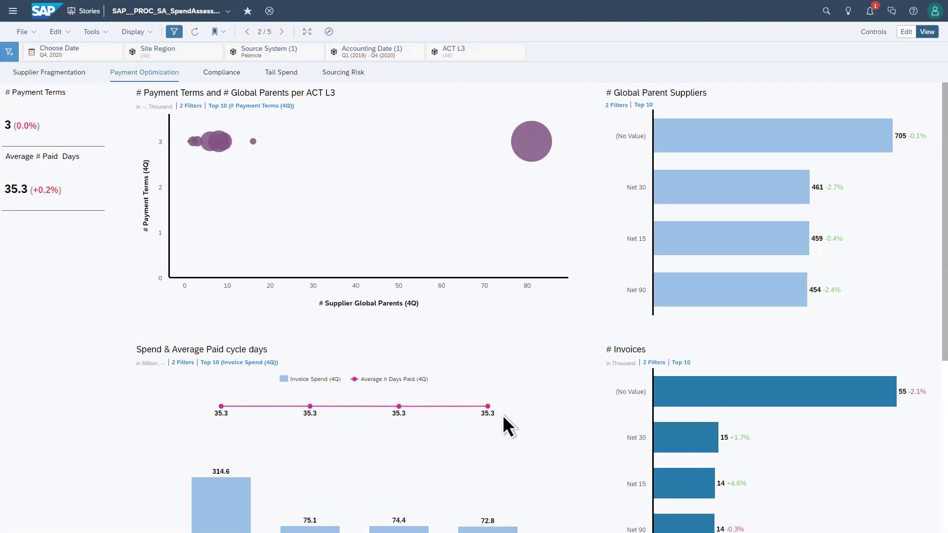
# Show the Compliance page and highlight Paris France-920202 in Maverick Spend per Company Site
pyautogui.click(221, 72)
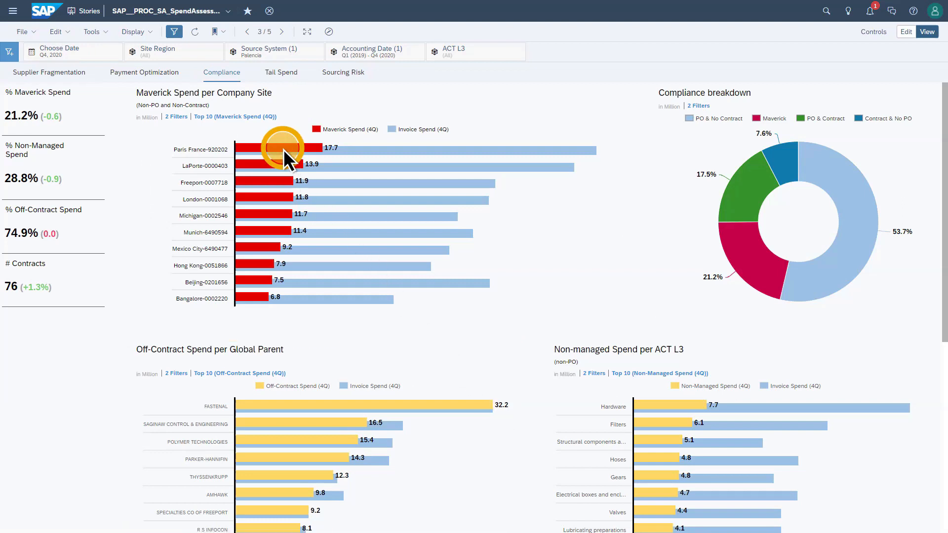
pyautogui.click(285, 149)
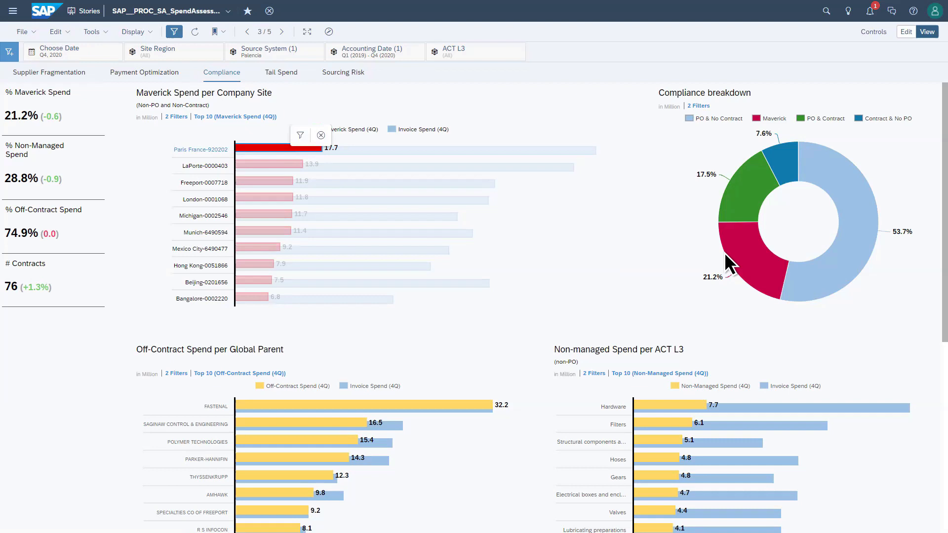
pyautogui.click(752, 268)
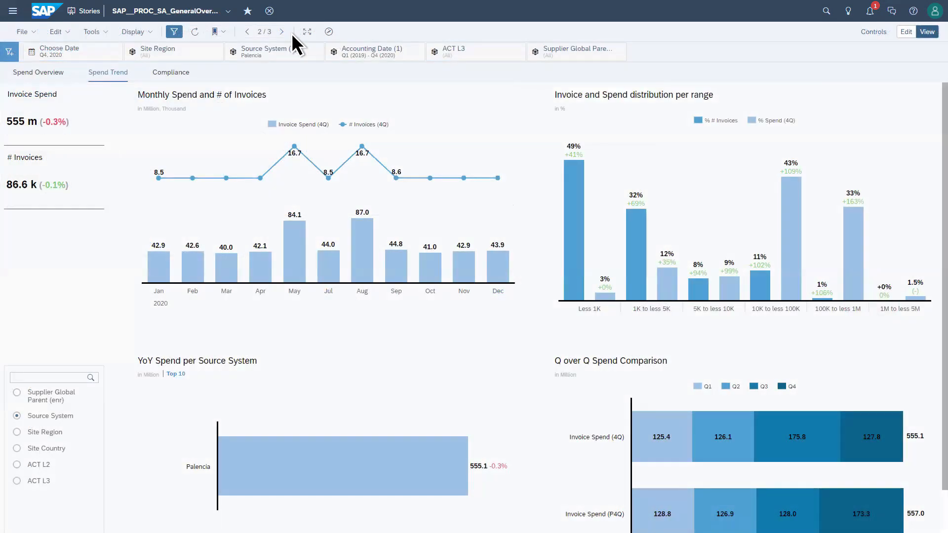
# Review the story export file types (PDF, PowerPoint, Google Slides) and cancel without exporting
pyautogui.click(22, 32)
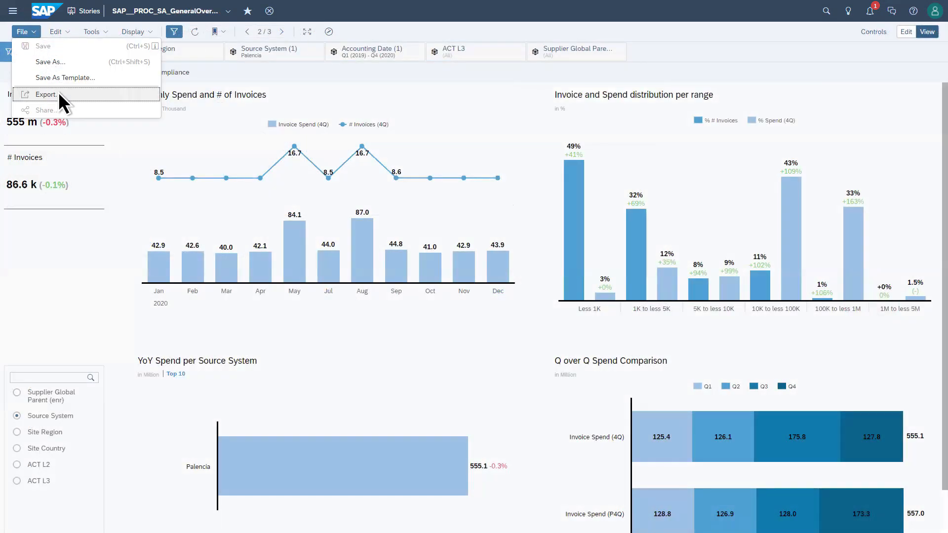
pyautogui.click(46, 95)
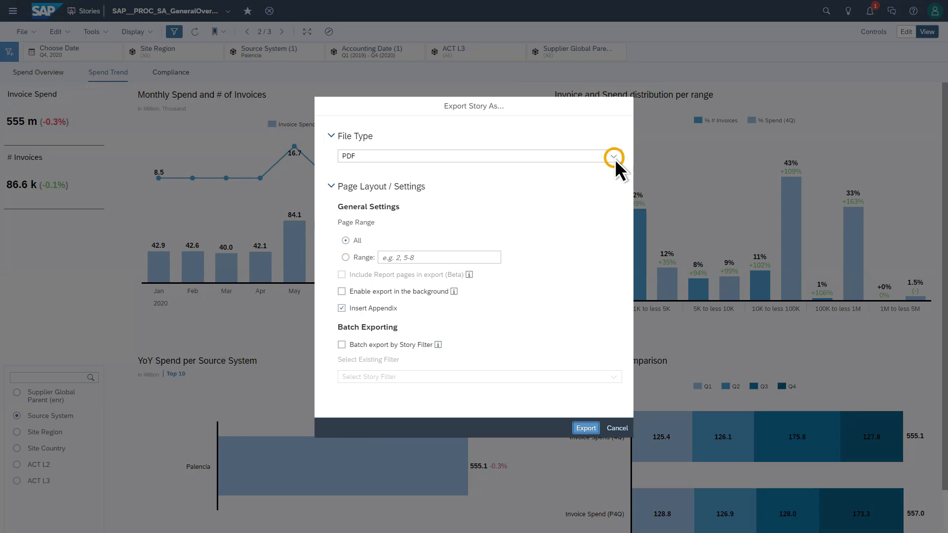
pyautogui.click(612, 156)
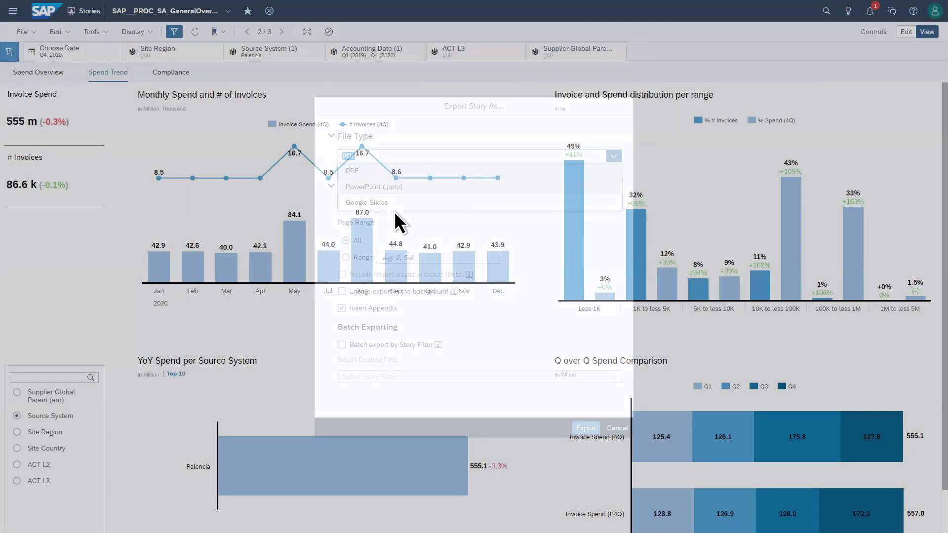
pyautogui.click(615, 427)
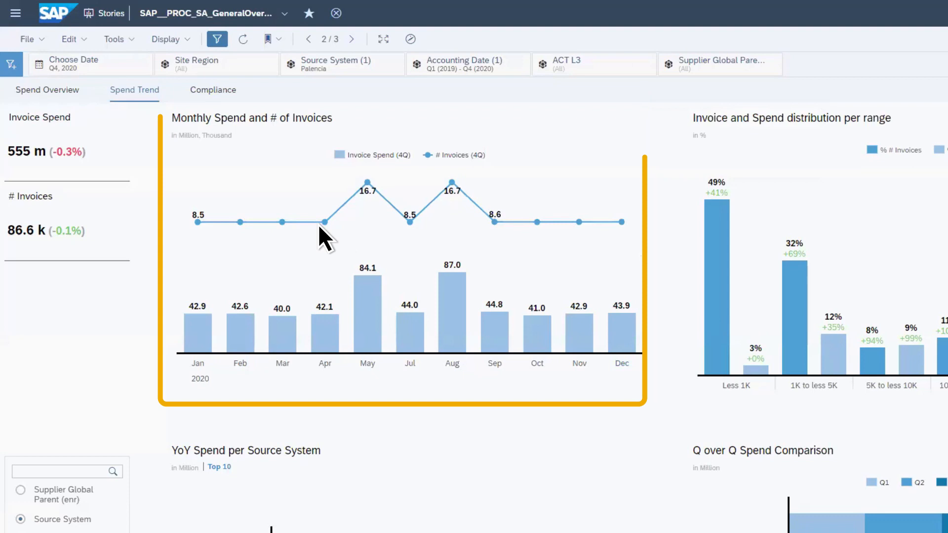
pyautogui.hscroll(3)
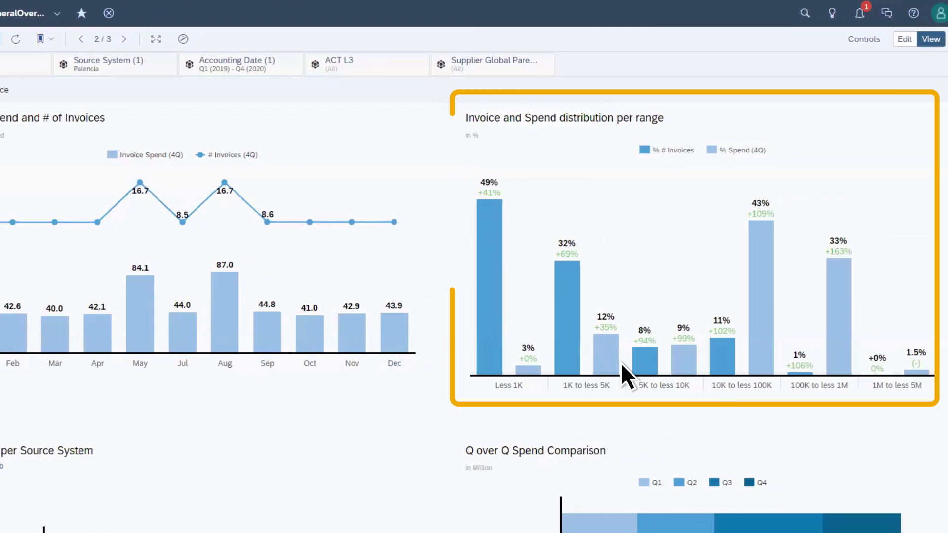